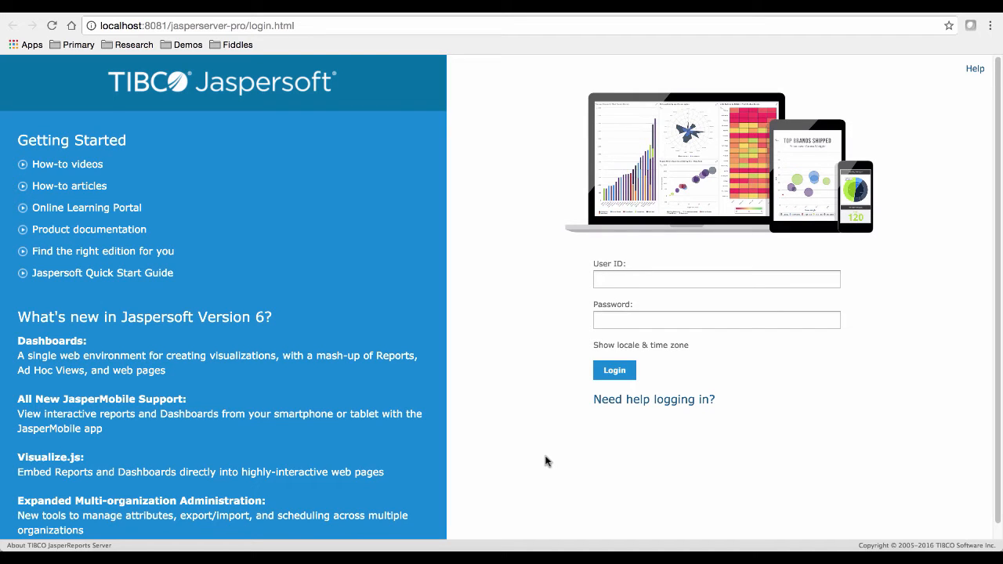
pyautogui.moveTo(653, 400)
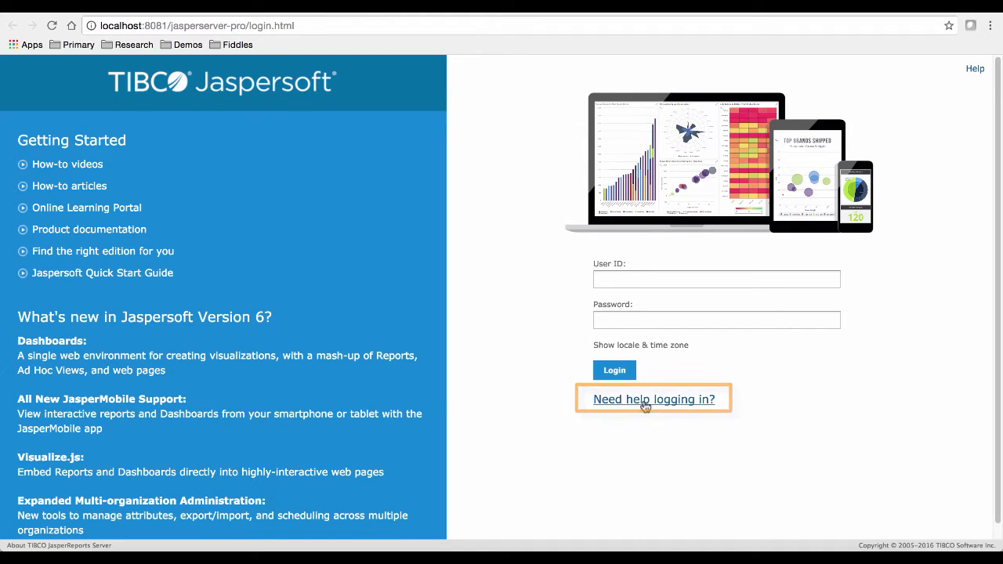
# Bring up the Login Help dialog listing the sample accounts via 'Need help logging in?'
pyautogui.click(653, 400)
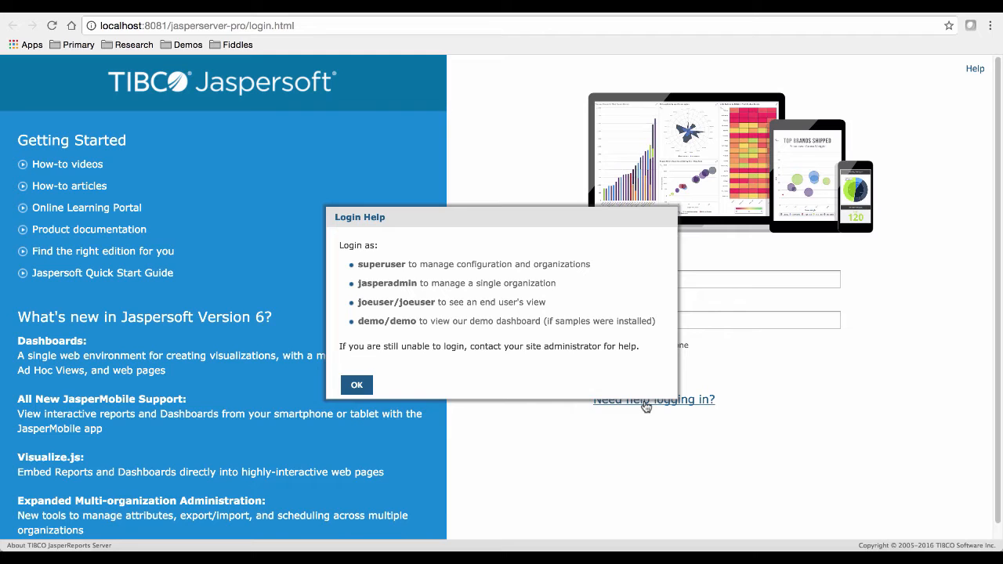
pyautogui.click(357, 385)
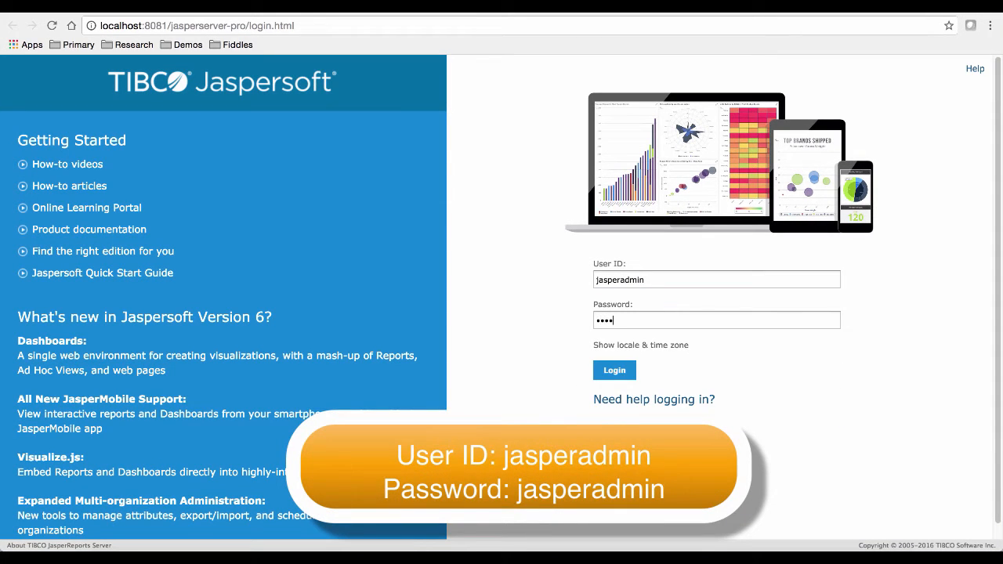
# Sign in as jasperadmin and go to View > Repository to browse the folders
pyautogui.write('jasperadmin')
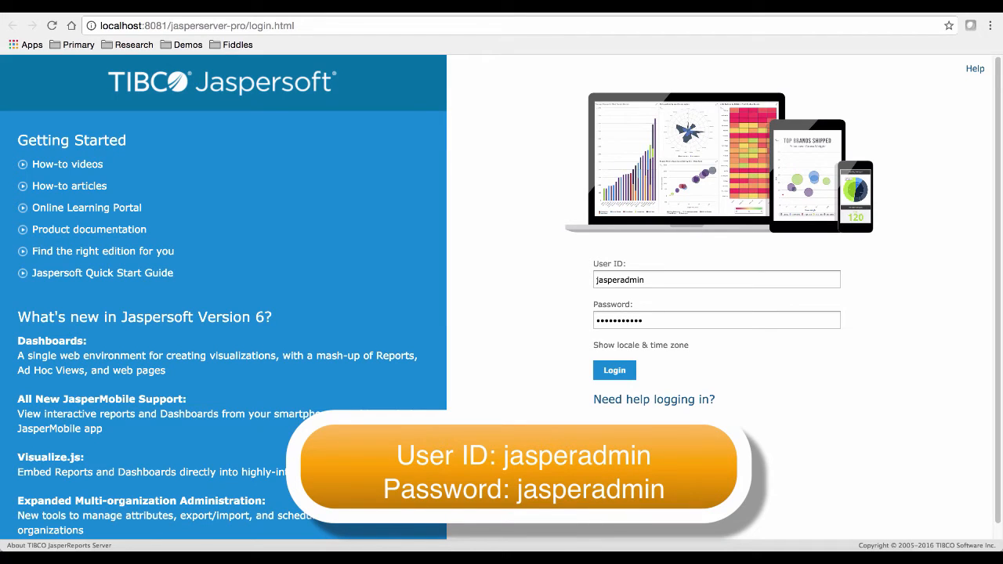
pyautogui.click(614, 370)
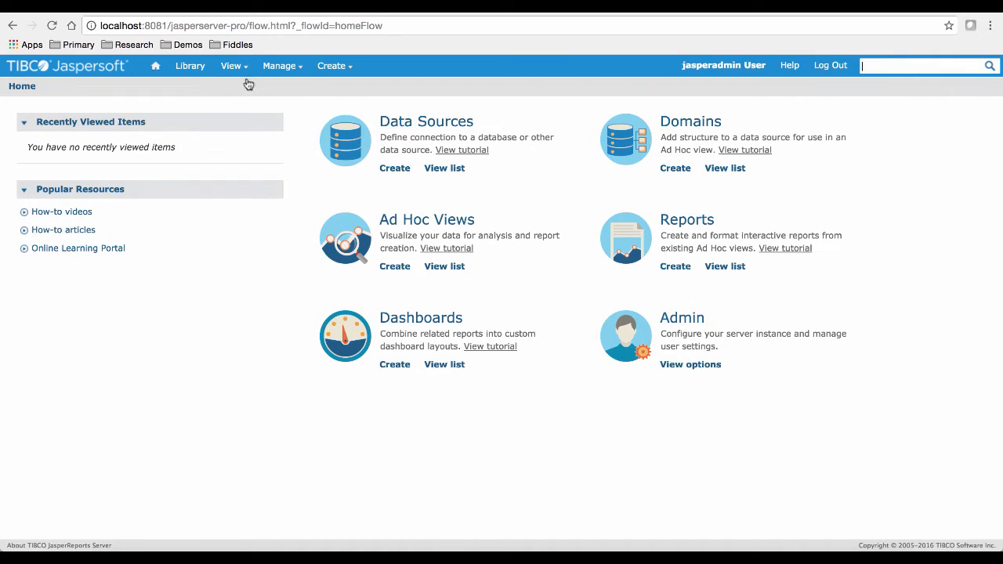
pyautogui.click(232, 66)
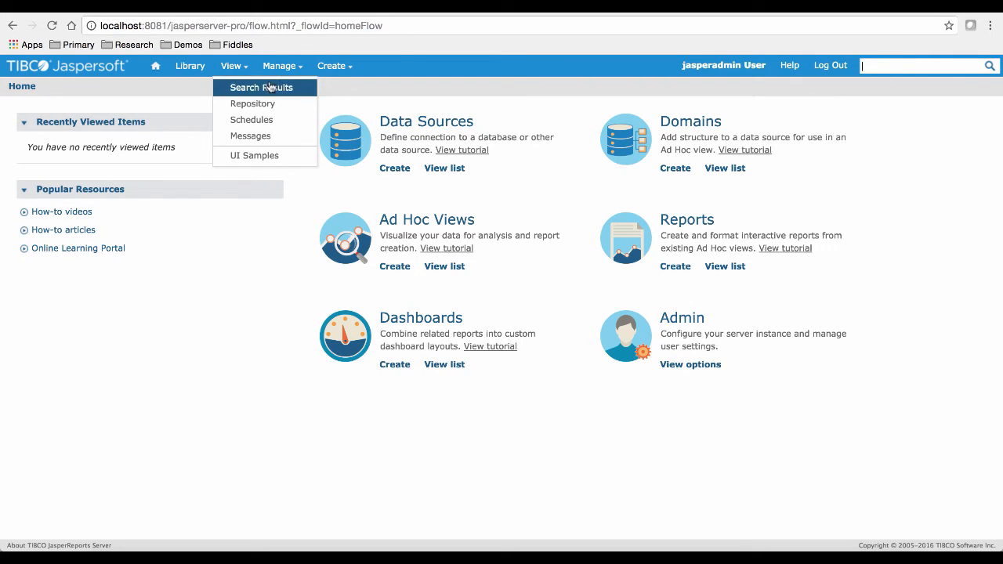
pyautogui.moveTo(252, 103)
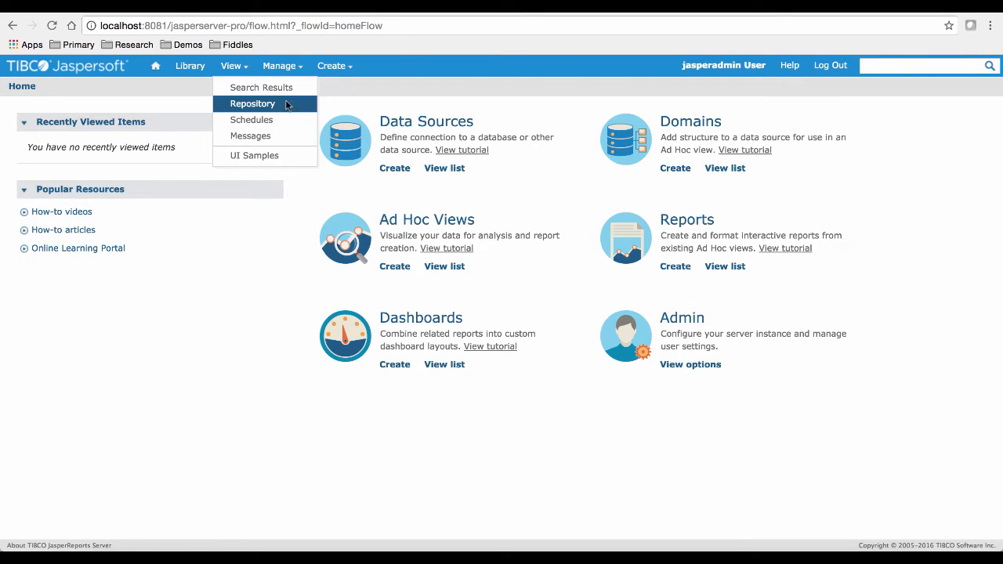
pyautogui.click(252, 103)
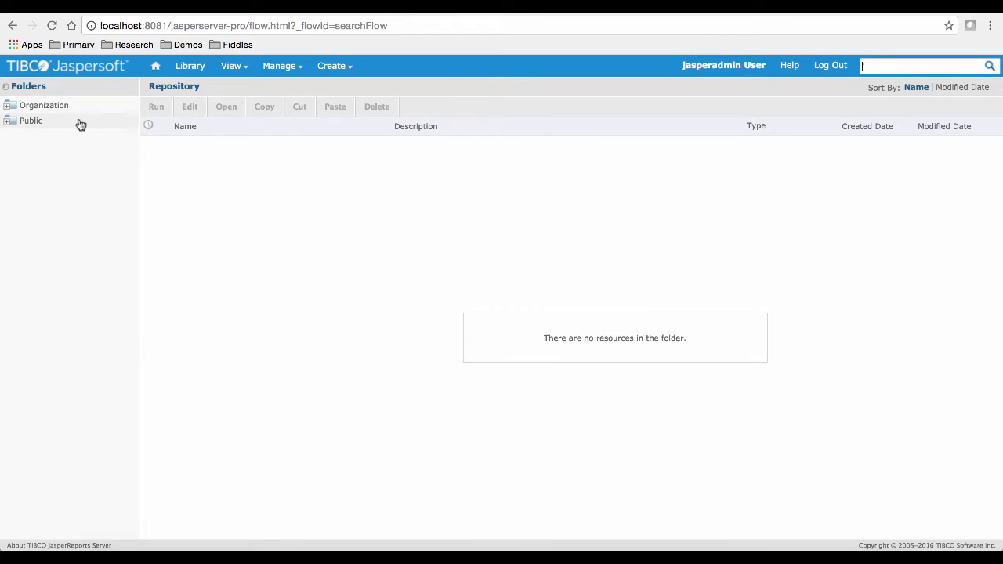
# Add a folder named Workshop under Public from its context menu
pyautogui.rightClick(31, 119)
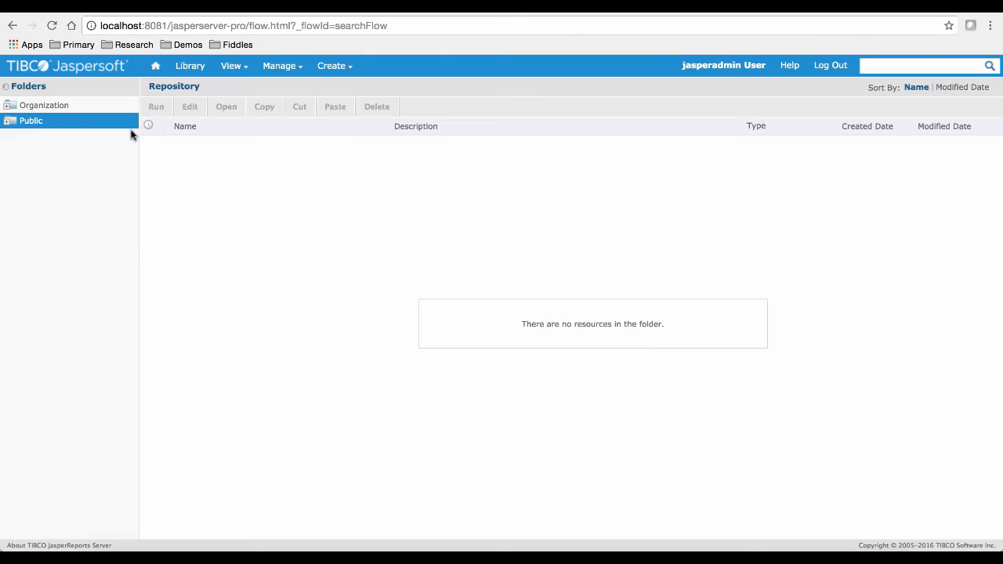
pyautogui.write('Workshop')
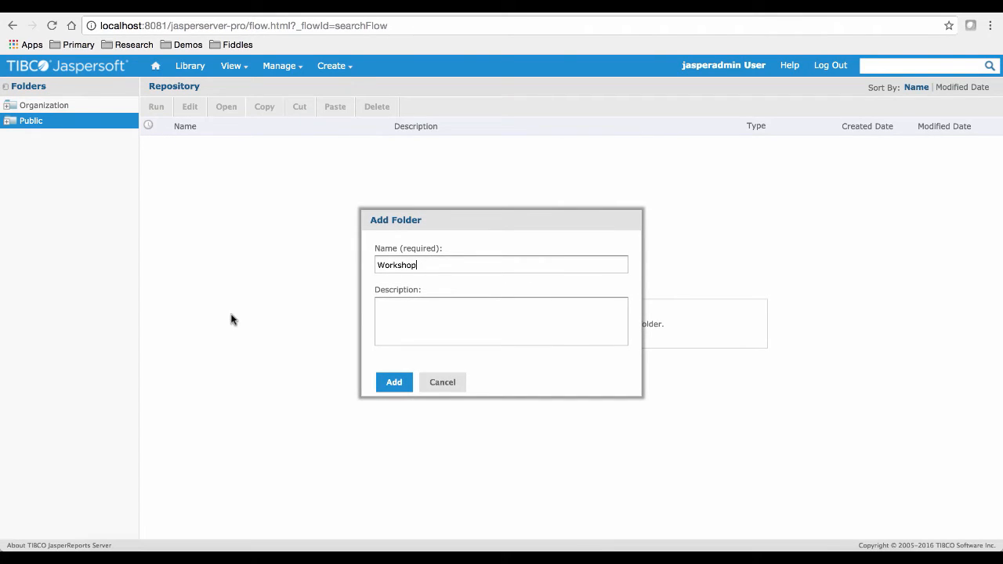
pyautogui.click(394, 382)
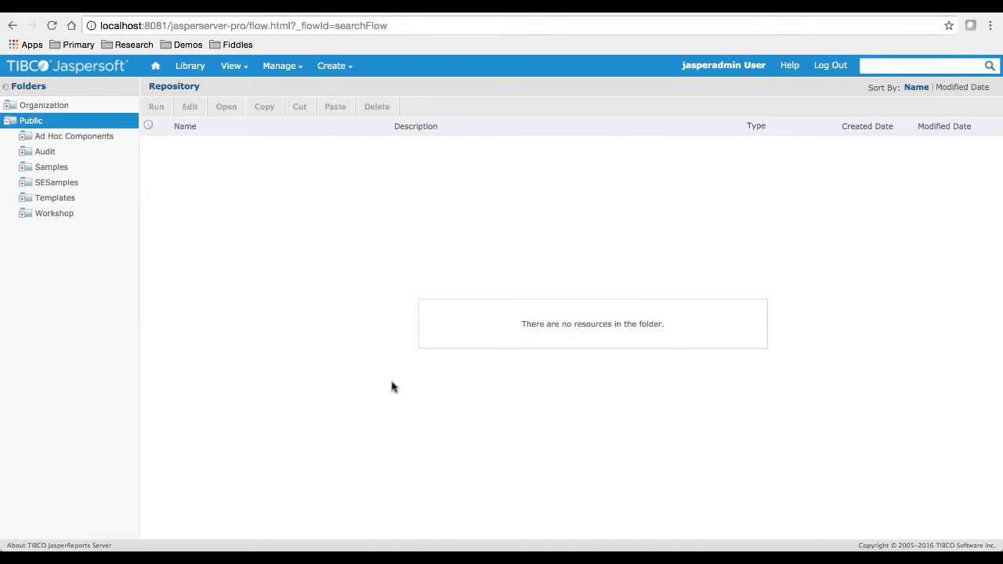
# Start a new JDBC Data Source from the Create menu for the Workshop folder
pyautogui.click(333, 65)
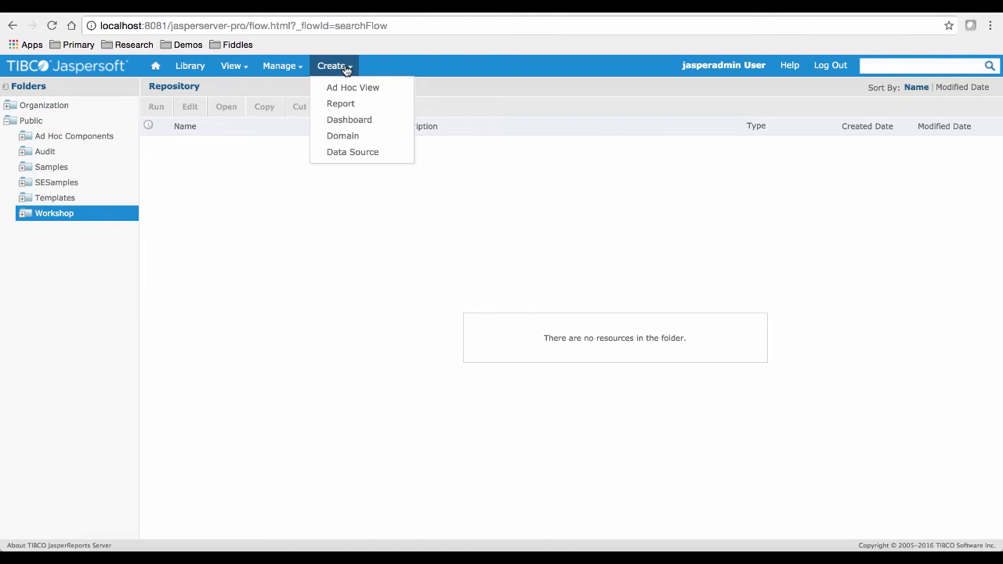
pyautogui.moveTo(342, 135)
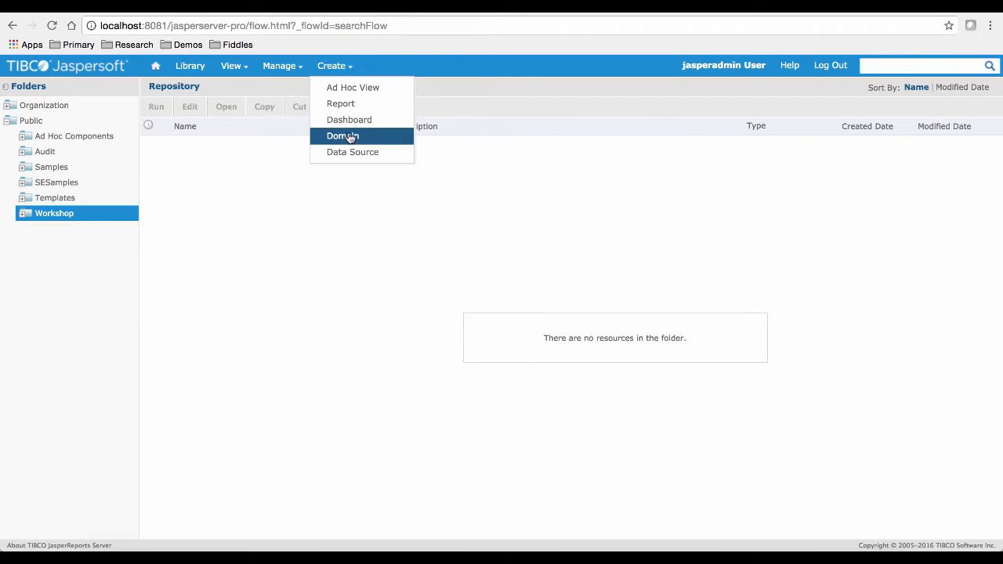
pyautogui.click(353, 152)
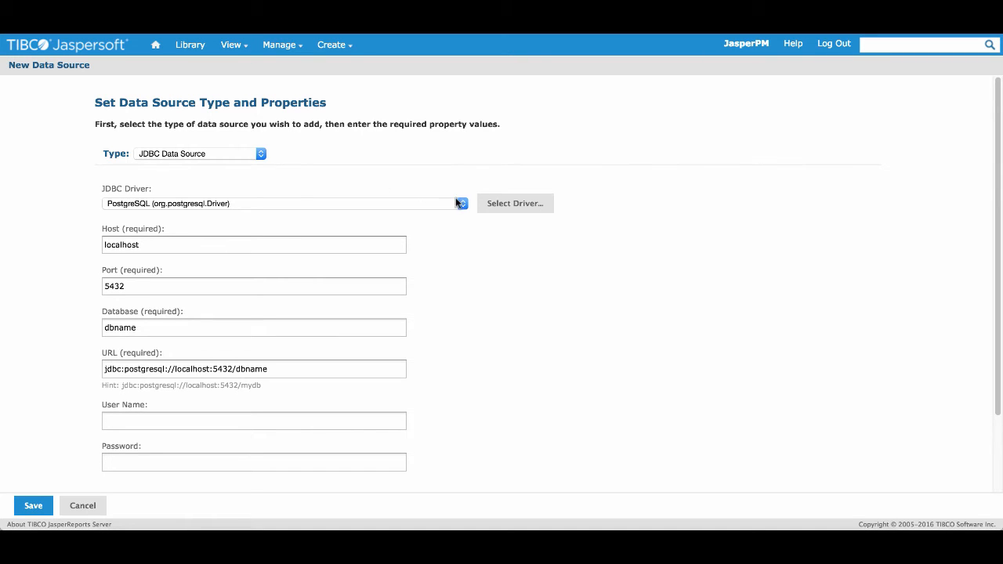
pyautogui.click(460, 204)
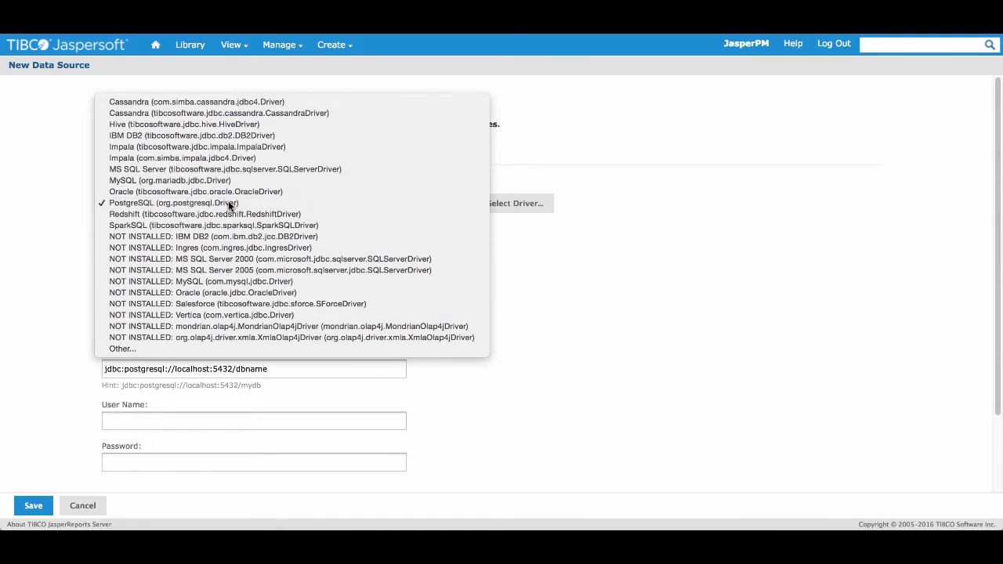
pyautogui.click(173, 202)
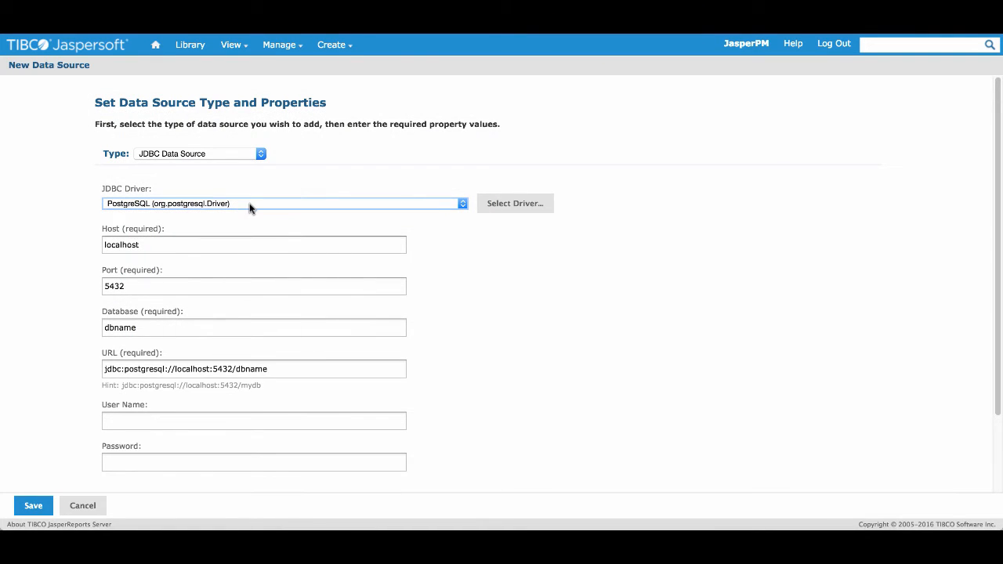
pyautogui.moveTo(204, 245)
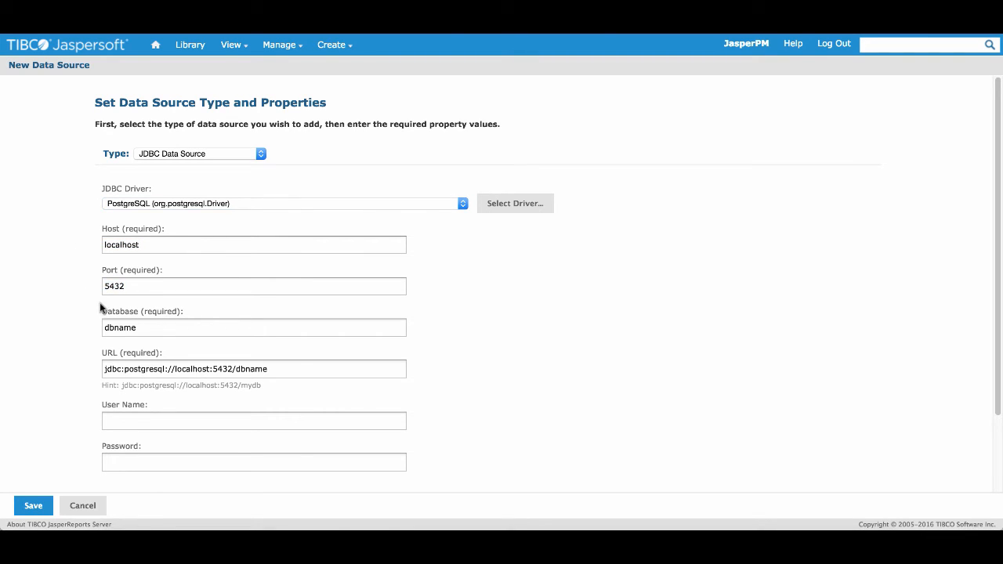
# Target the foodmart database as user postgres, pass the connection test, and proceed to save
pyautogui.doubleClick(119, 327)
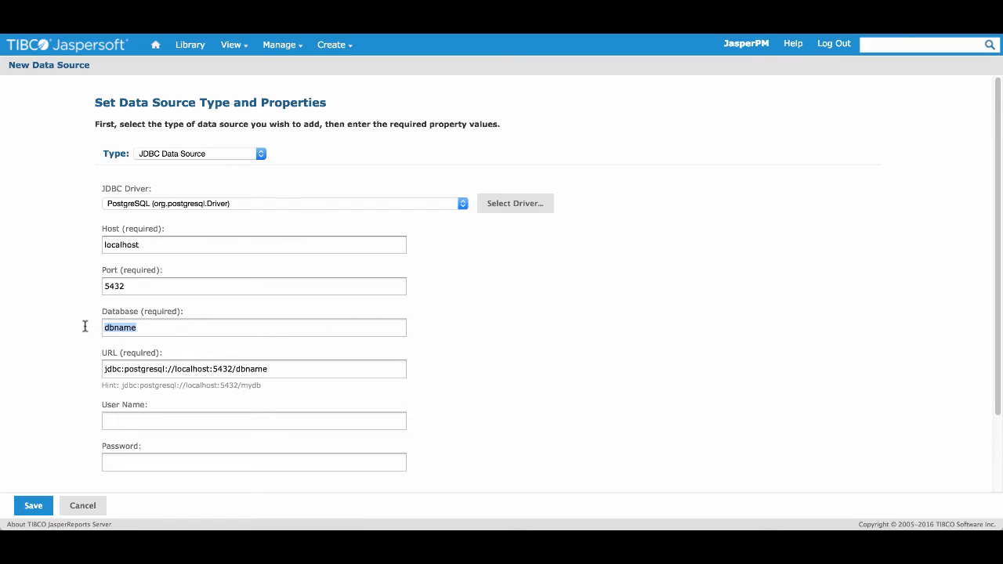
pyautogui.write('foodmart')
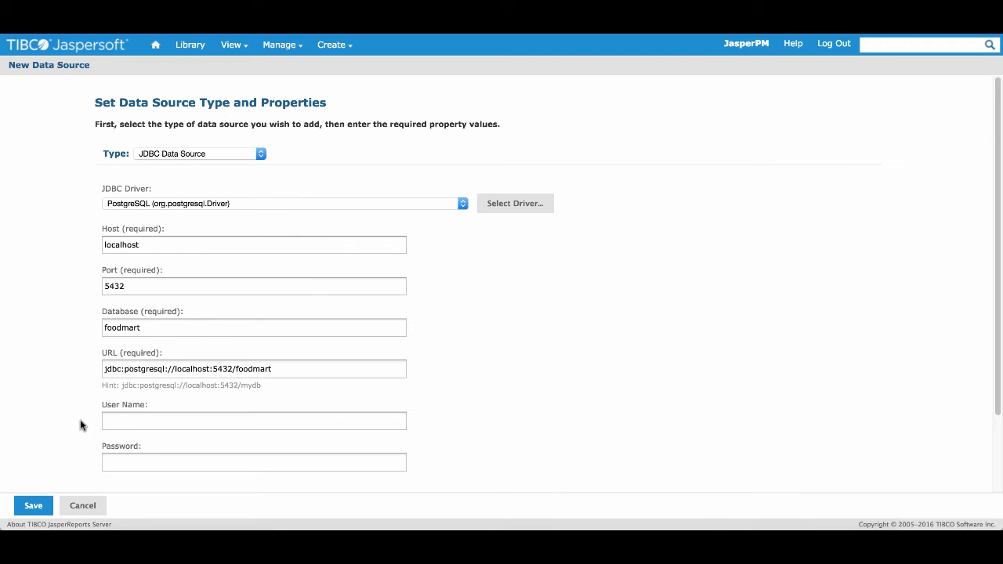
pyautogui.write('postgres')
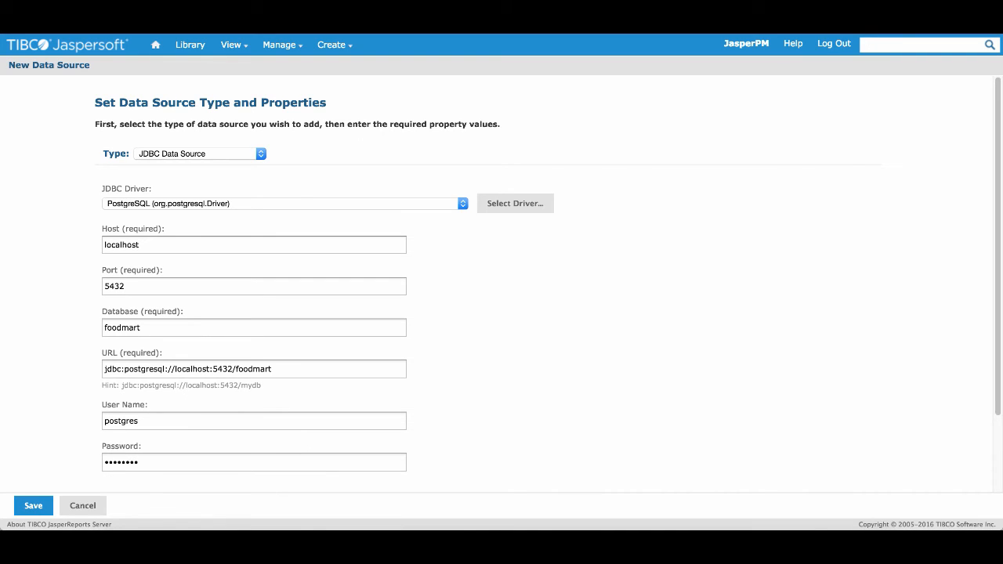
pyautogui.scroll(-3)
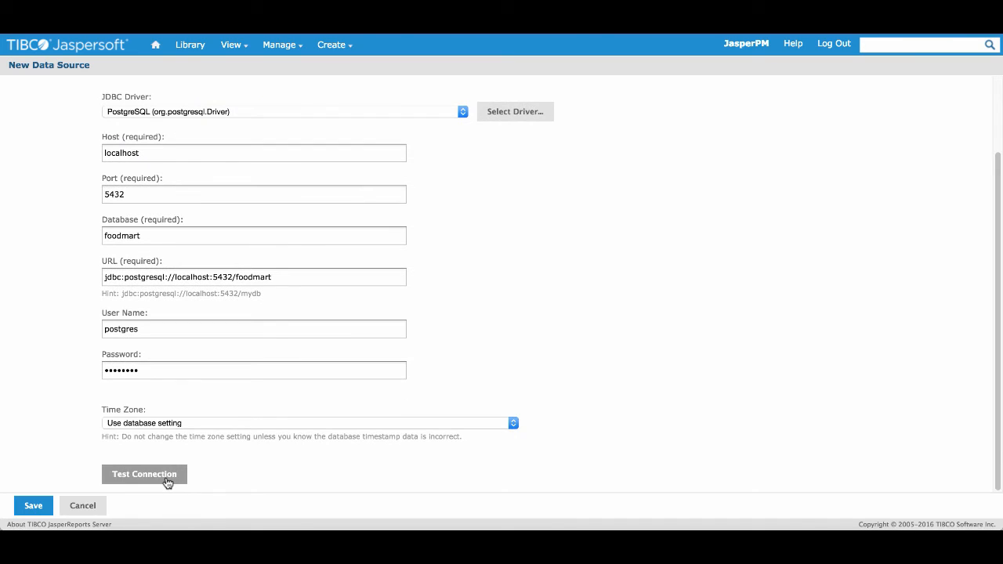
pyautogui.click(144, 473)
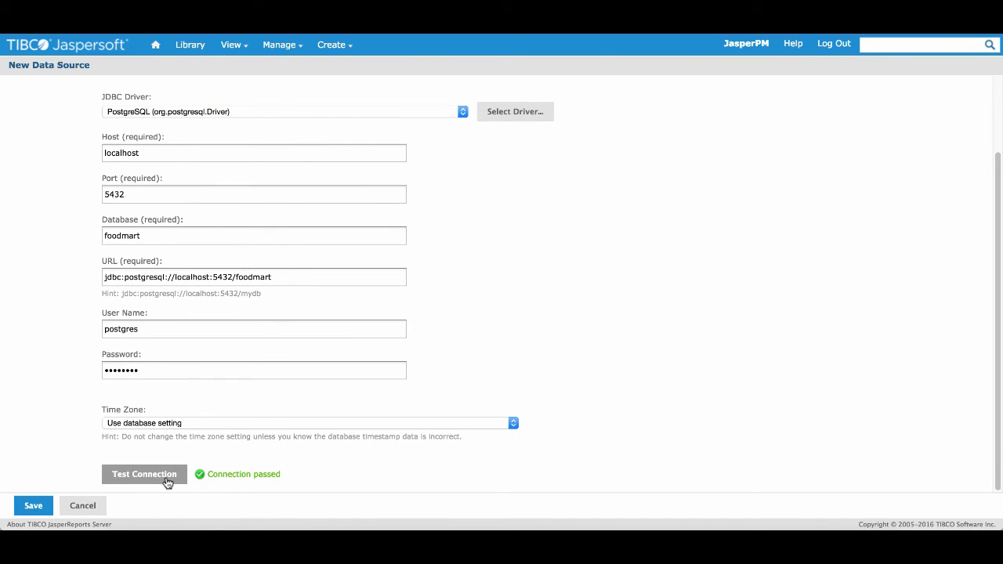
pyautogui.click(33, 505)
pyautogui.write('Foodma')
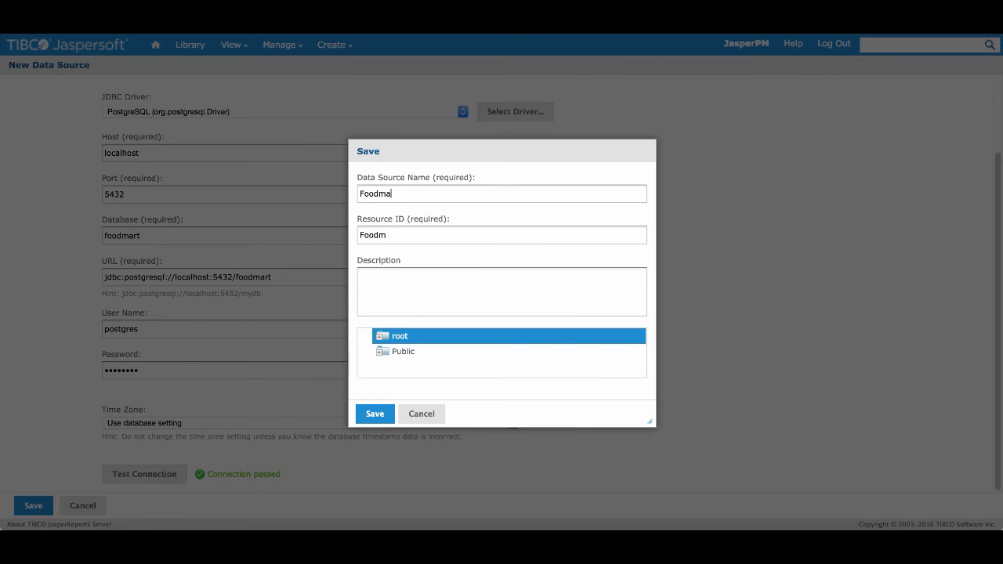
# Save the data source as FoodmartDS into Public > Workshop
pyautogui.click(403, 351)
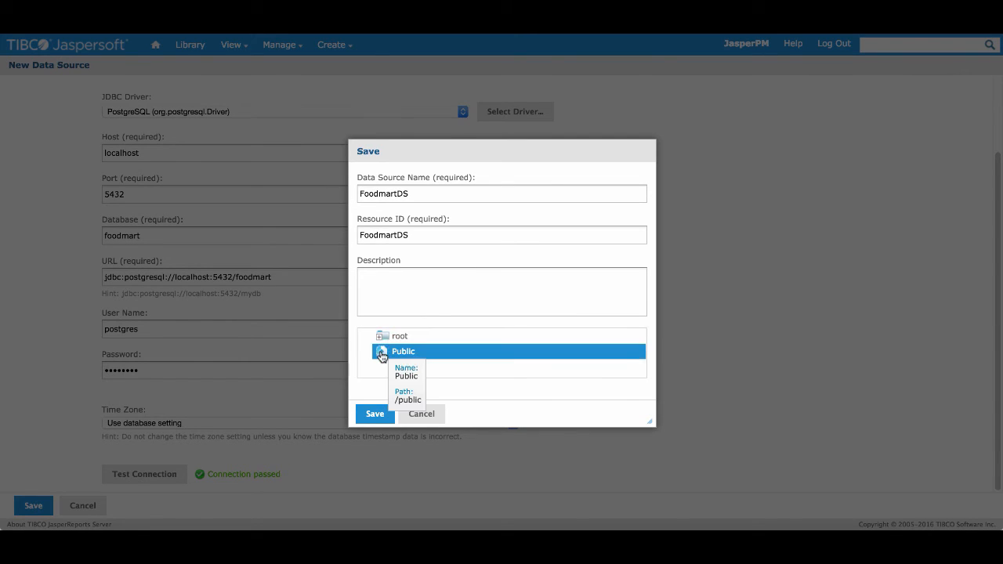
pyautogui.click(383, 351)
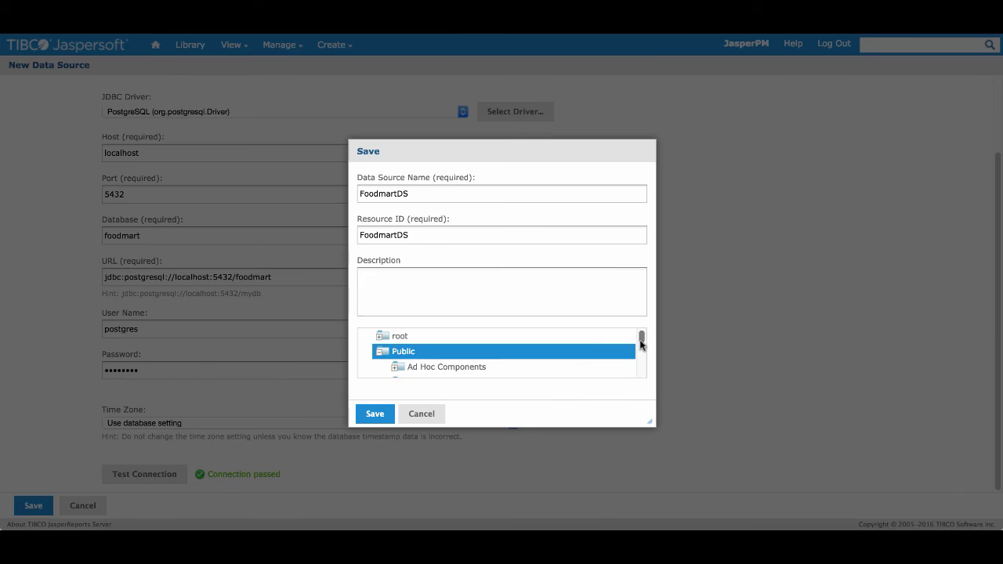
pyautogui.scroll(-3)
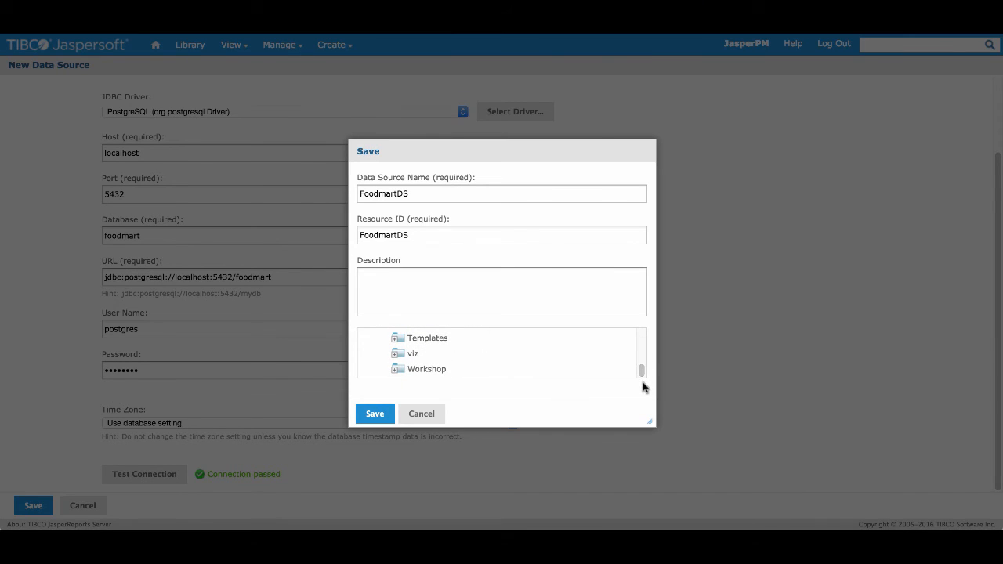
pyautogui.click(427, 369)
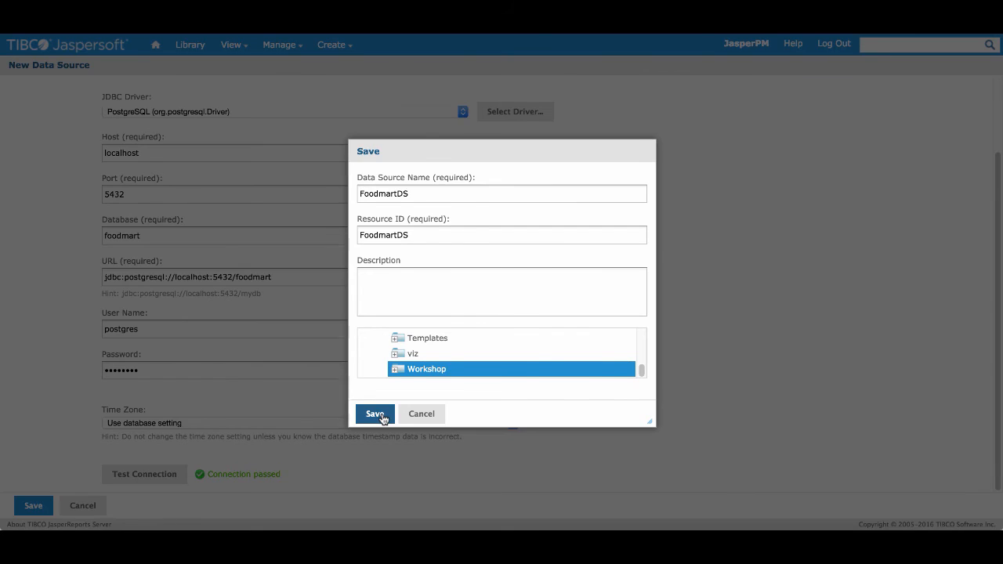
pyautogui.click(375, 414)
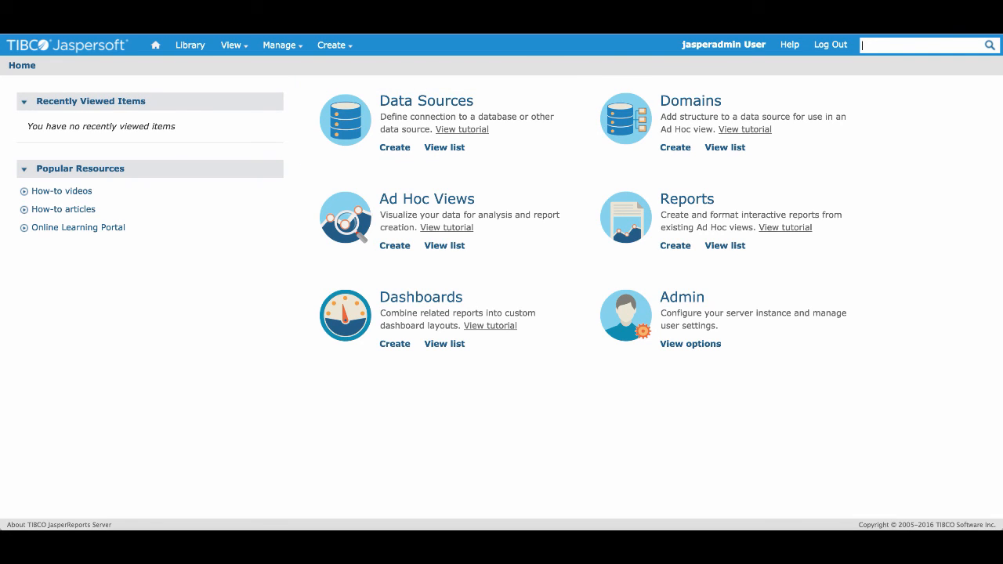
pyautogui.moveTo(721, 122)
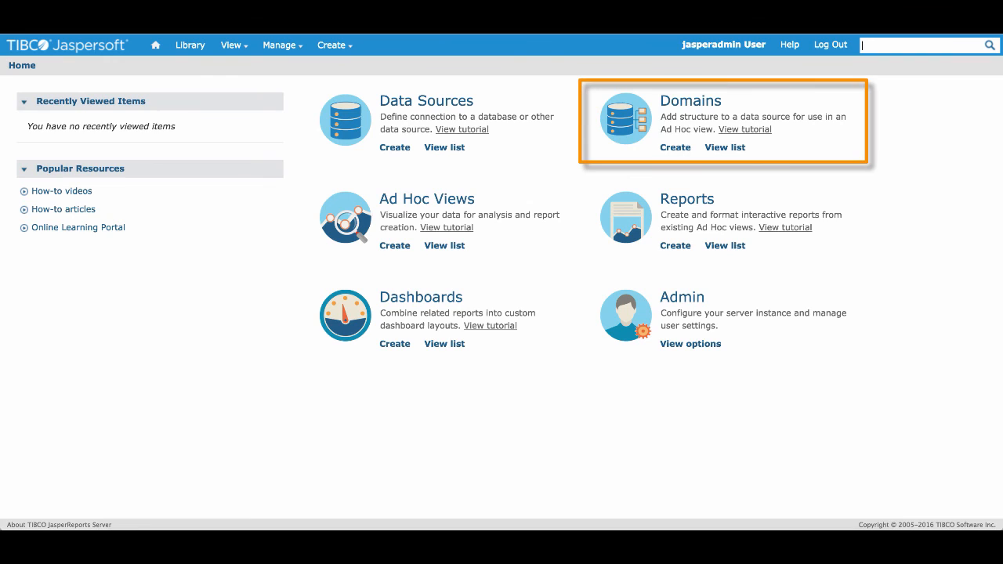